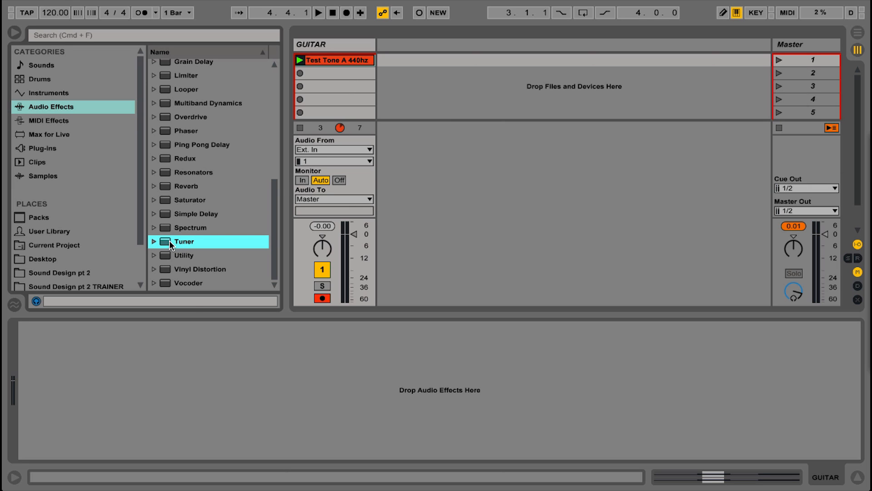
Load the Tuner audio effect from the browser onto the GUITAR track.
{"action": "double_click", "coordinate": [183, 241]}
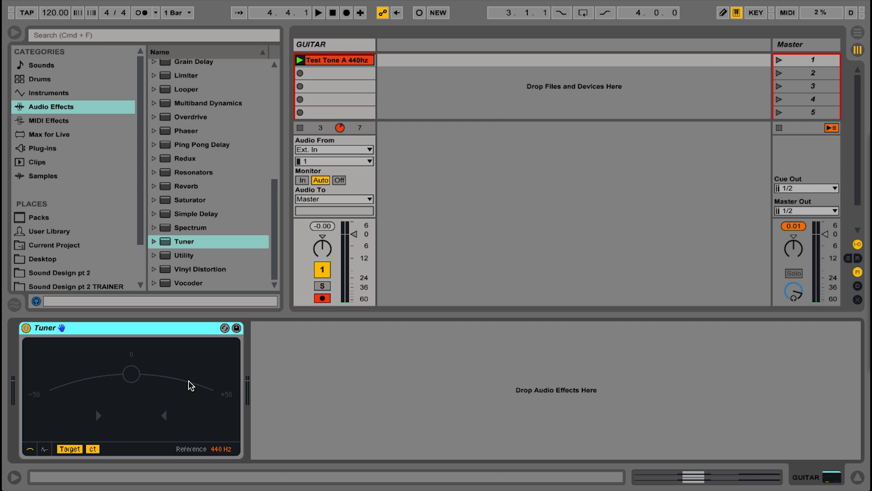
{"action": "mouse_move", "coordinate": [114, 391]}
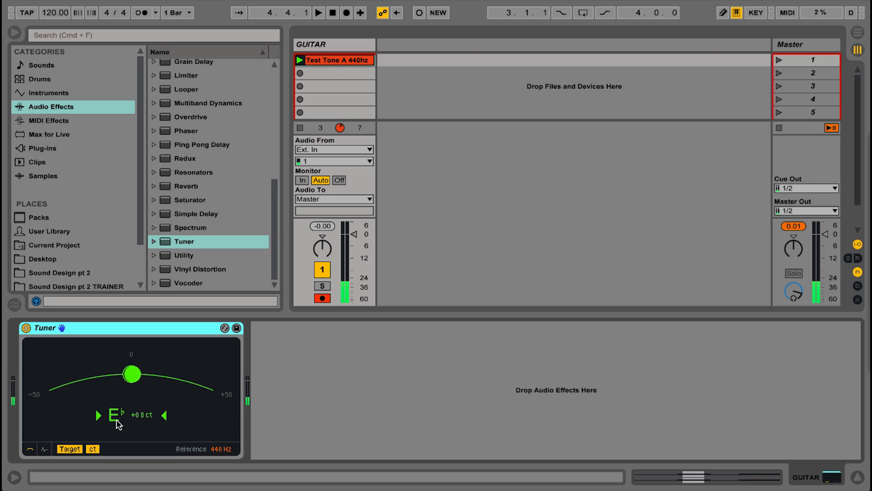
{"action": "mouse_move", "coordinate": [111, 399]}
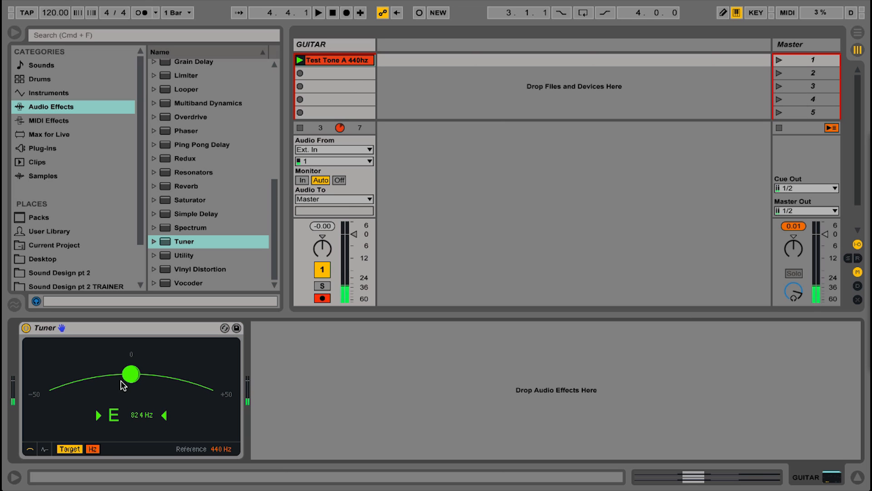
{"action": "left_click", "coordinate": [92, 448]}
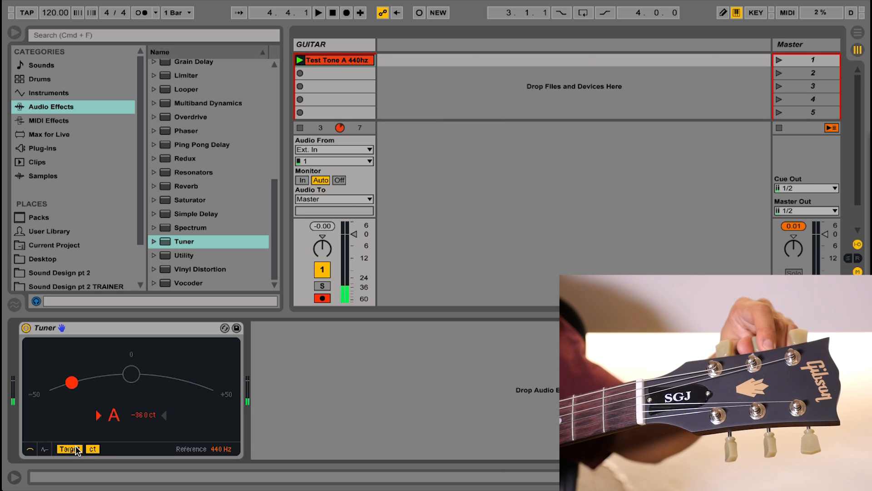
Toggle the Tuner from target view to strobe display mode.
{"action": "left_click", "coordinate": [69, 449]}
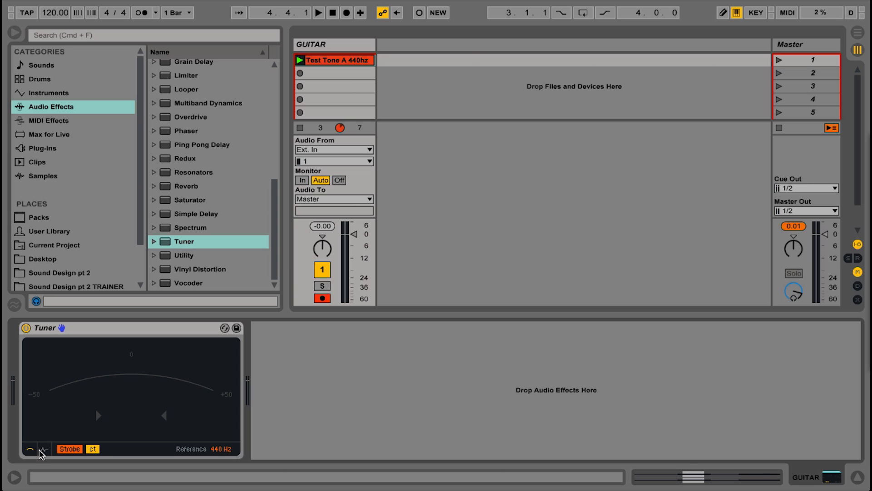
Switch the Tuner to histogram view tracing pitch over time, reading D about 15.5 cents flat.
{"action": "left_click", "coordinate": [43, 451]}
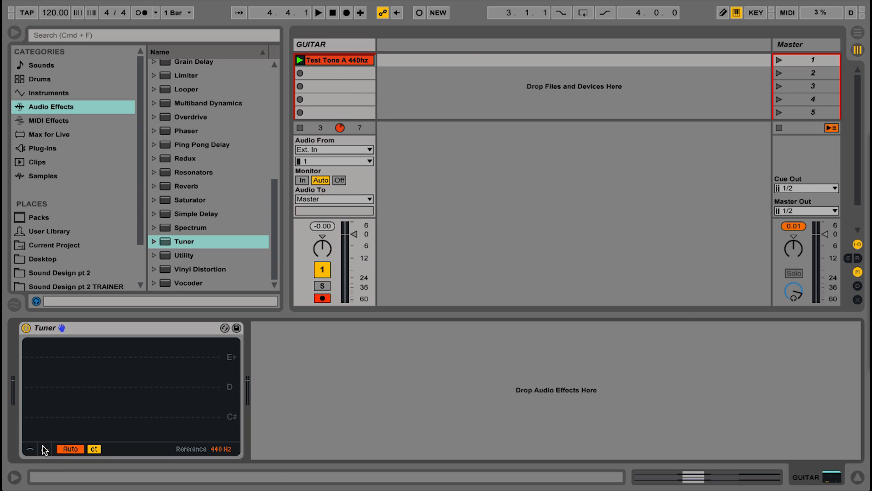
{"action": "left_click", "coordinate": [298, 60]}
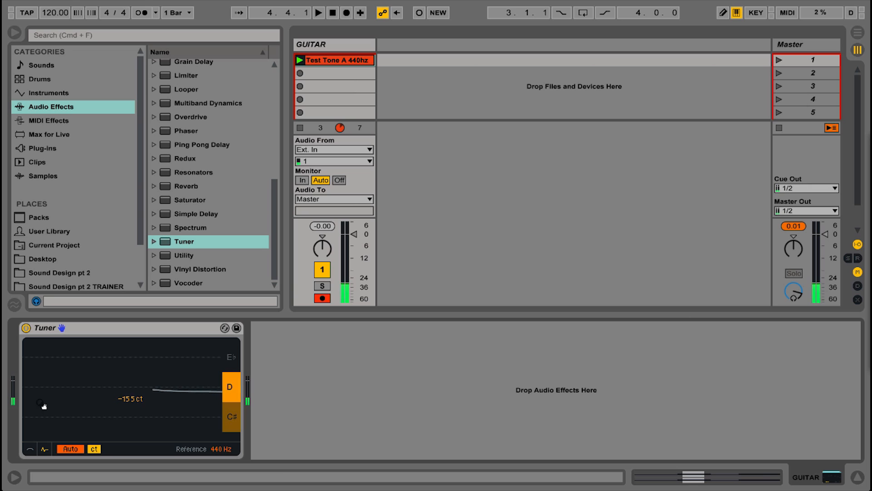